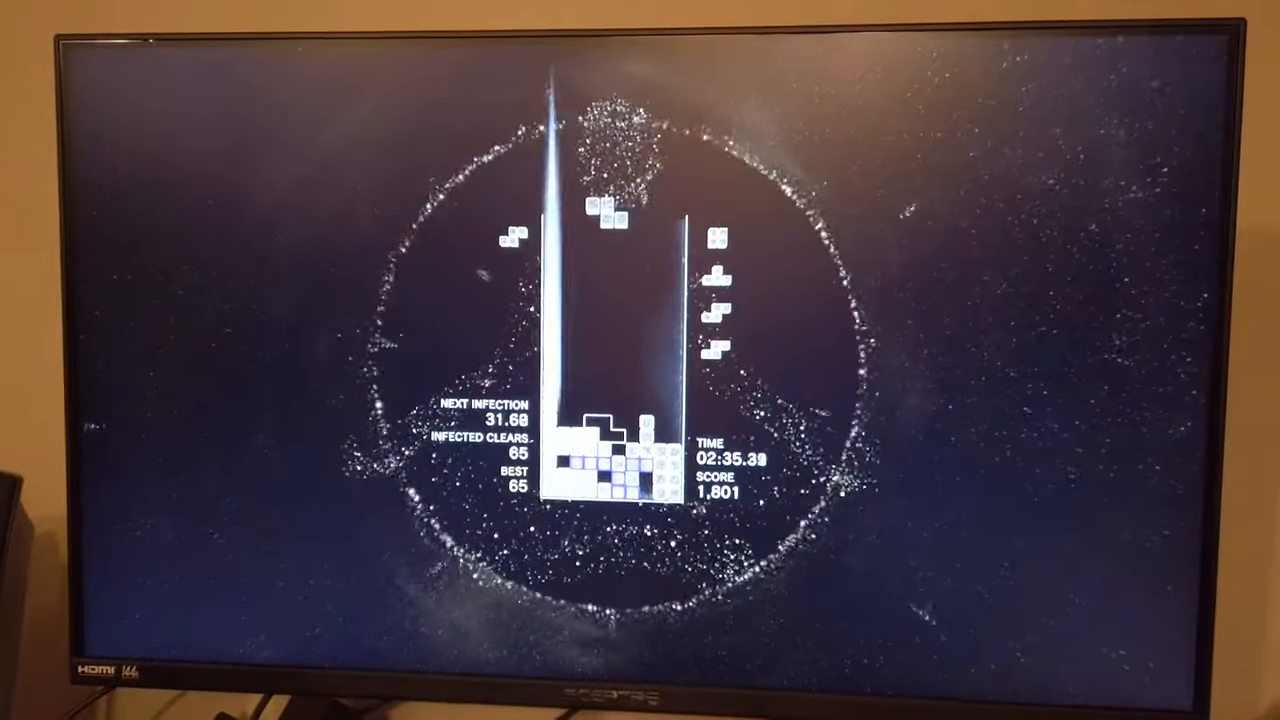
key(space)
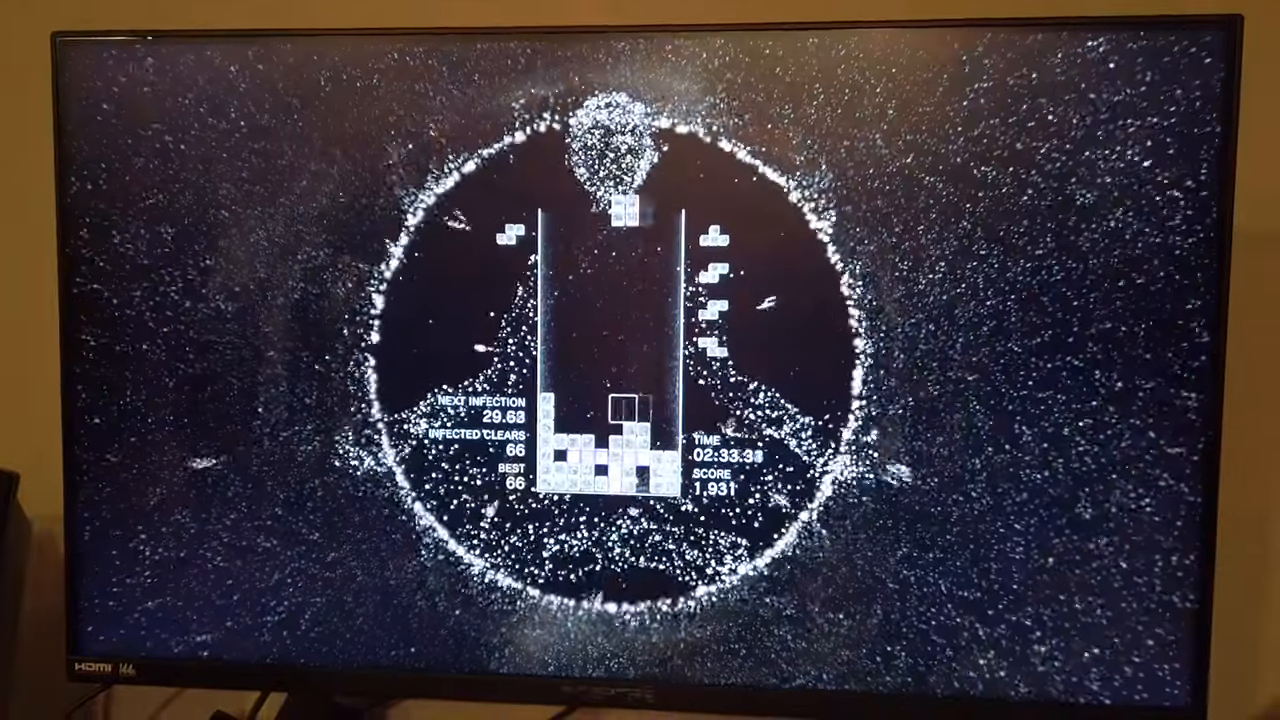